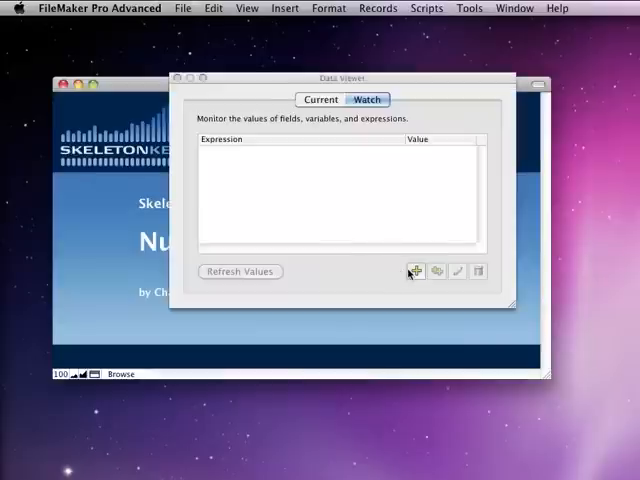
# - Add a watch expression 1/3 and evaluate it, returning 0.333… repeating
pyautogui.click(412, 272)
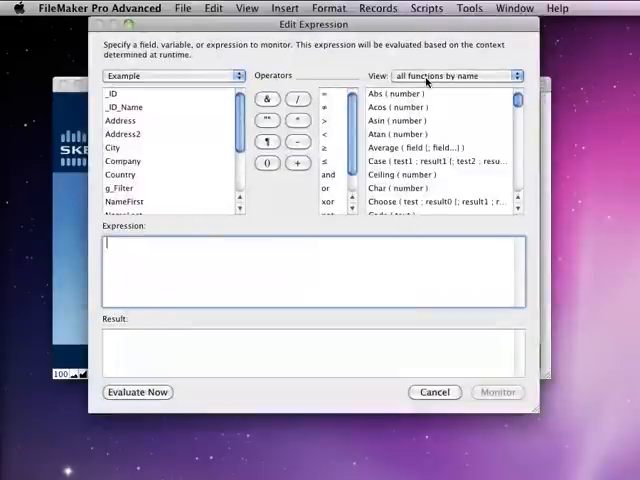
pyautogui.write('1/3')
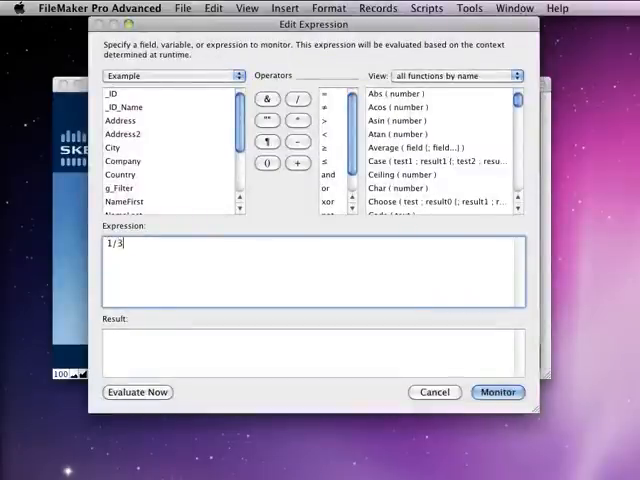
pyautogui.click(136, 392)
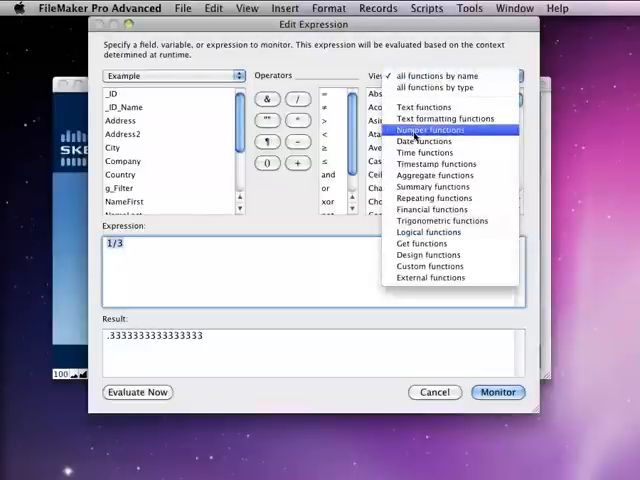
# - Evaluate Round(1/3;4) as 0.3333 and Round(2/3;4) as 0.6667, then clear the expression
pyautogui.click(430, 128)
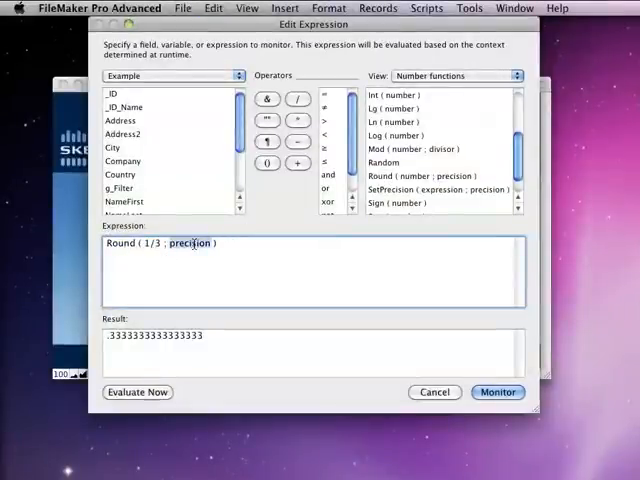
pyautogui.write('4')
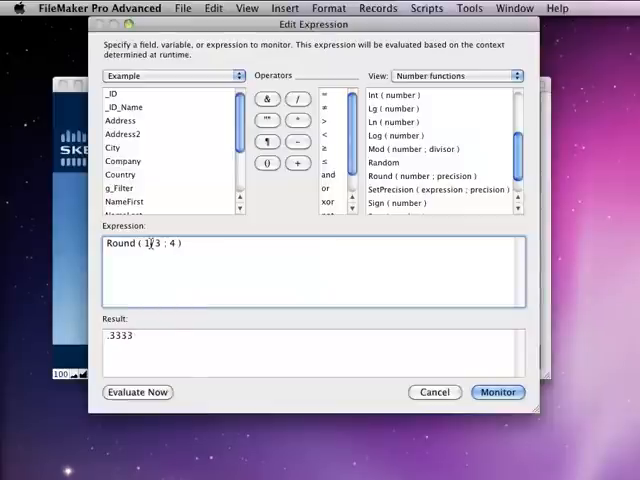
pyautogui.write('2')
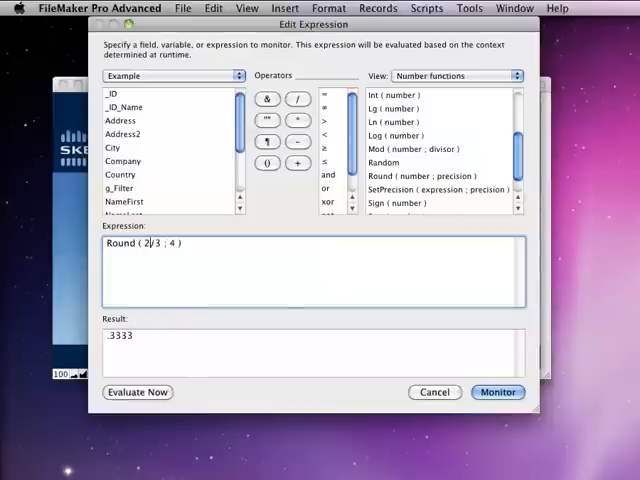
pyautogui.click(136, 392)
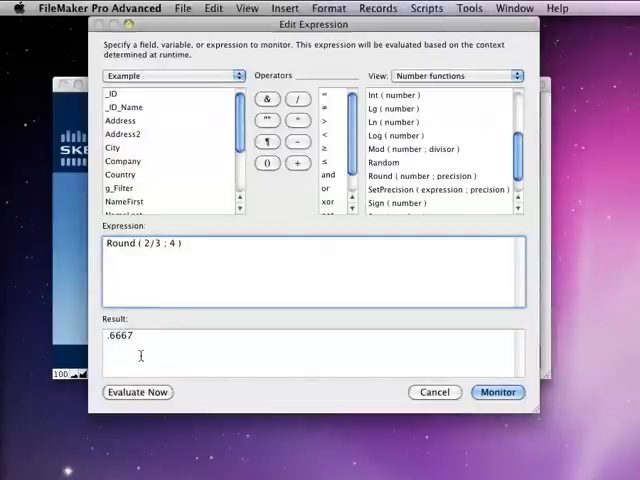
pyautogui.click(496, 392)
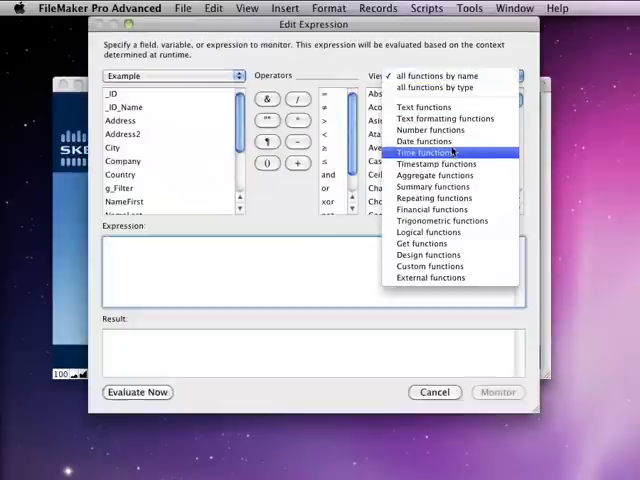
# - Evaluate SetPrecision(1/3; 2) from the Number functions, still returning a long run of 3s
pyautogui.click(432, 128)
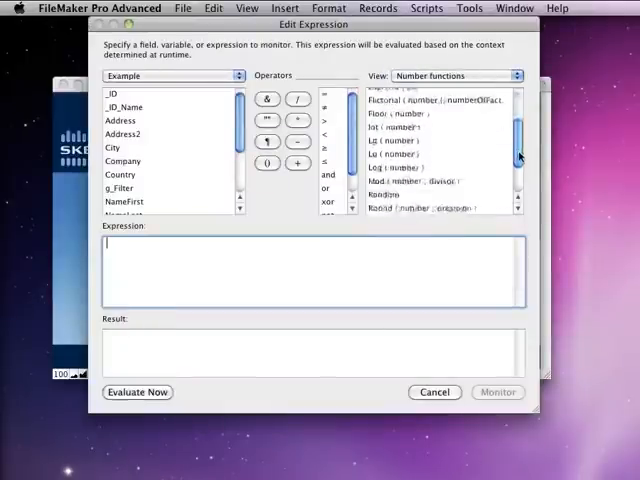
pyautogui.scroll(-3)
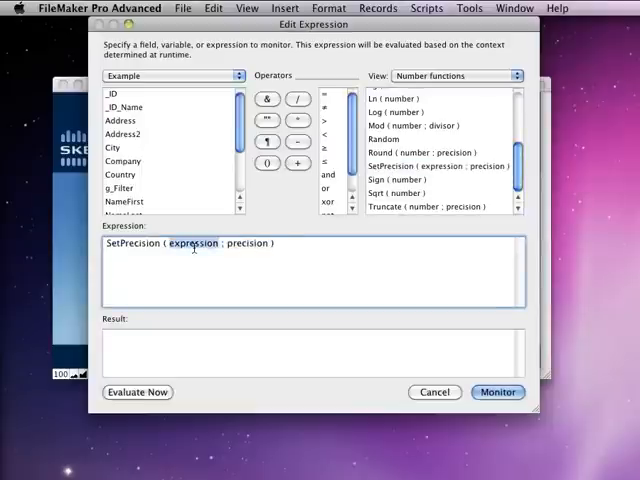
pyautogui.write('1/3')
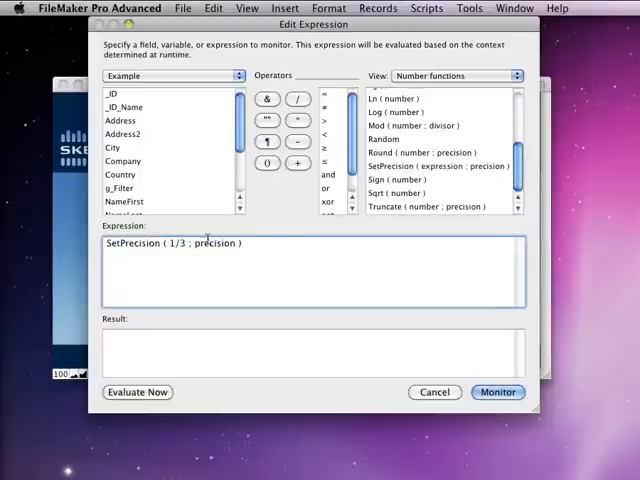
pyautogui.write('2')
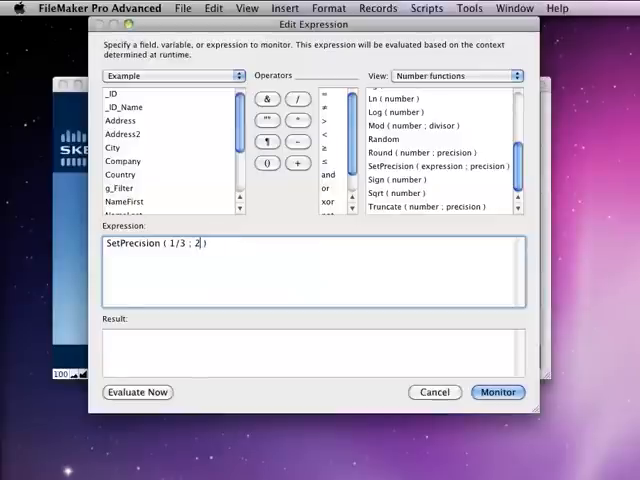
pyautogui.click(136, 392)
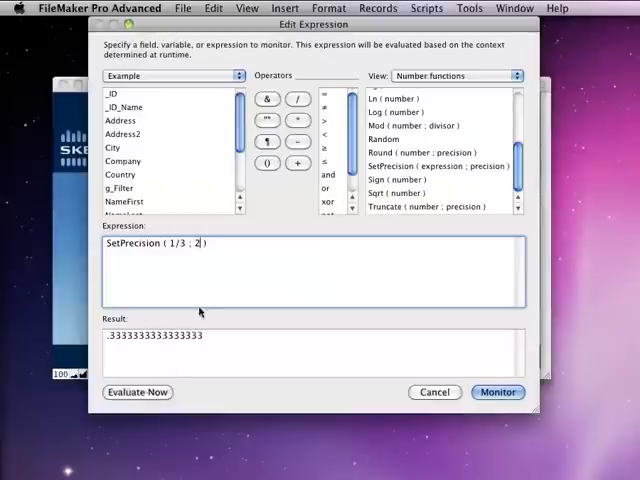
# - Evaluate SetPrecision(1/3; 50), returning a much longer run of 3s, then clear the expression
pyautogui.write('1/')
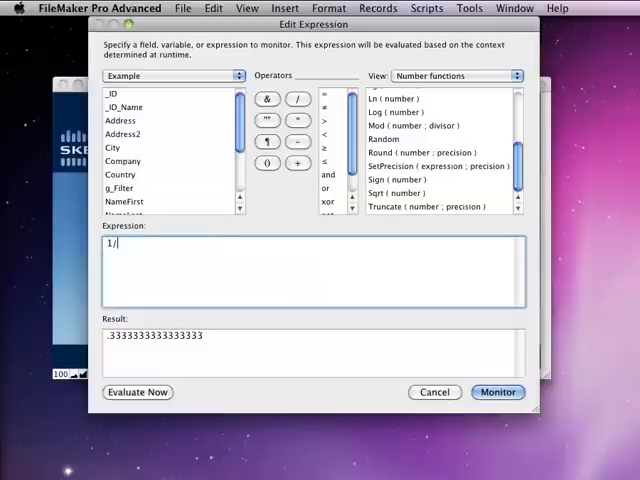
pyautogui.write('3 ; precision )')
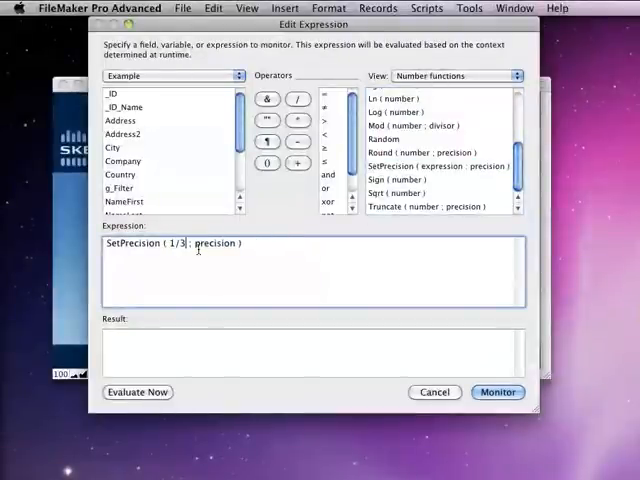
pyautogui.write('50')
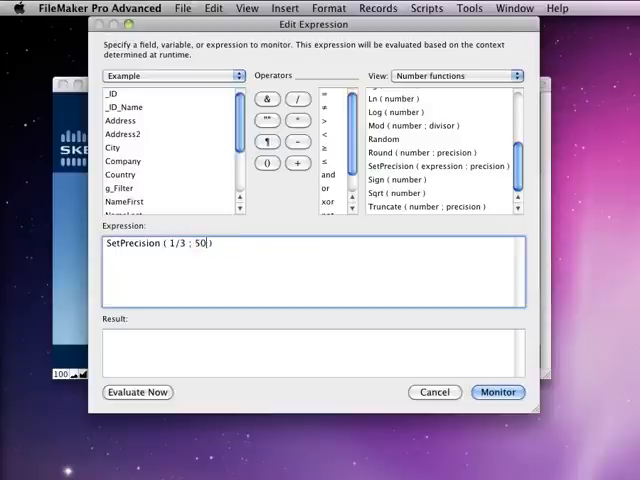
pyautogui.click(136, 392)
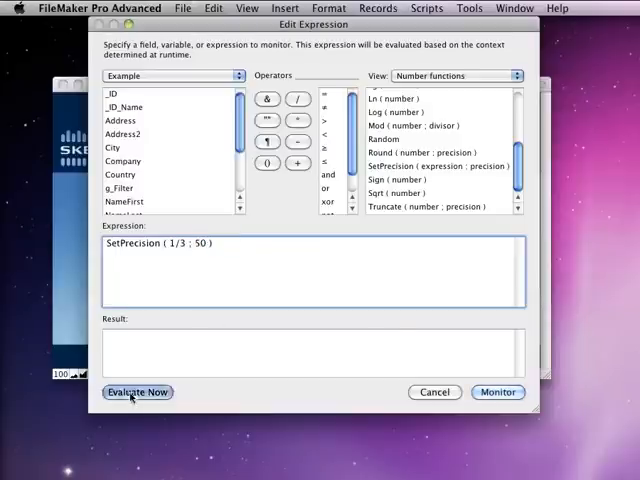
pyautogui.click(136, 392)
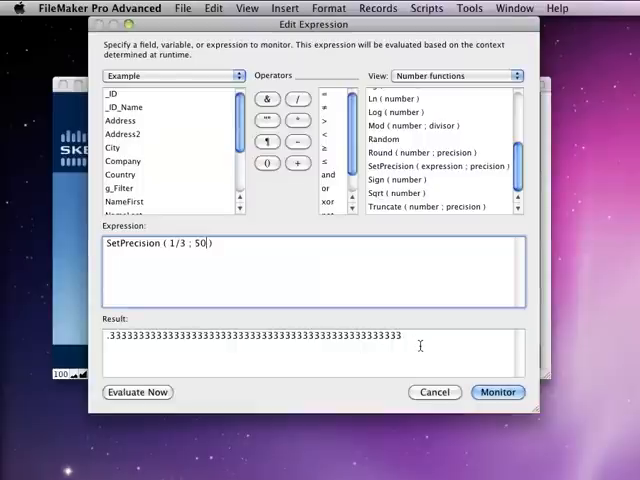
pyautogui.click(496, 392)
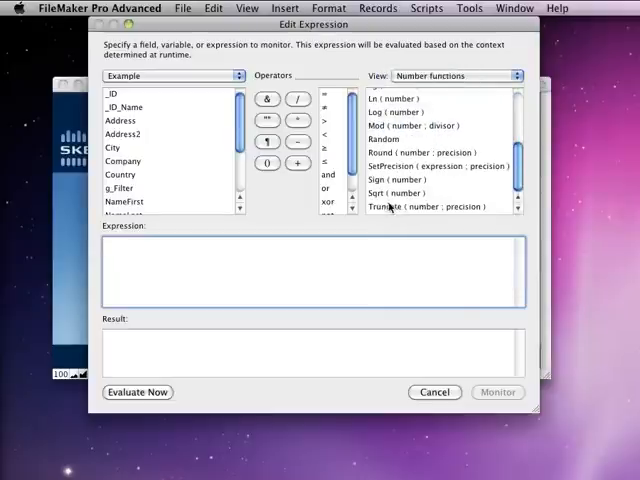
# - Evaluate Truncate(1/3; 4) as .3333 and Truncate(2/3; 4) as .6666 with no rounding up
pyautogui.doubleClick(420, 206)
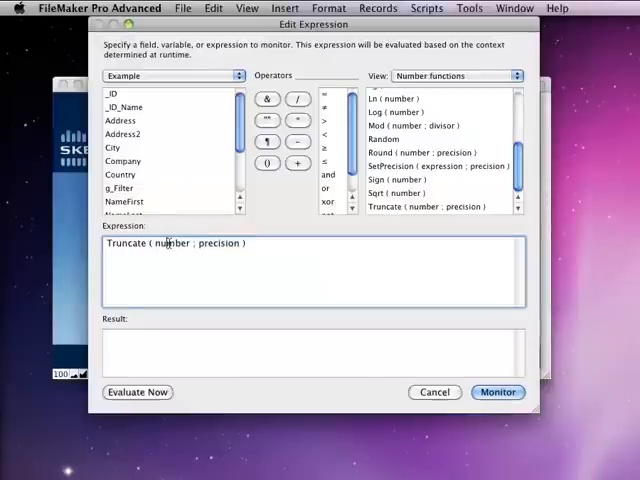
pyautogui.write('1/')
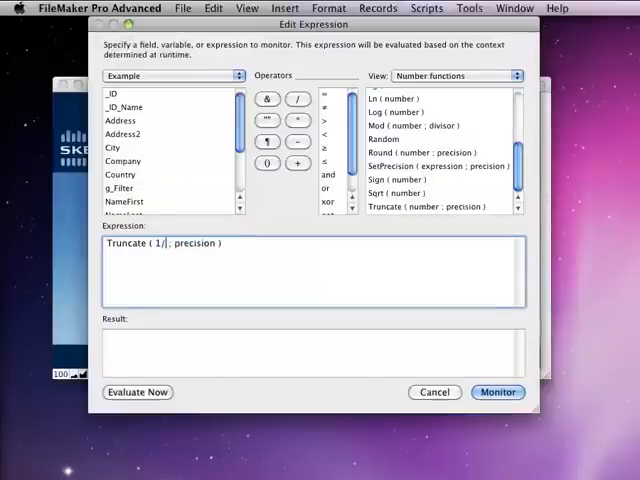
pyautogui.write('3')
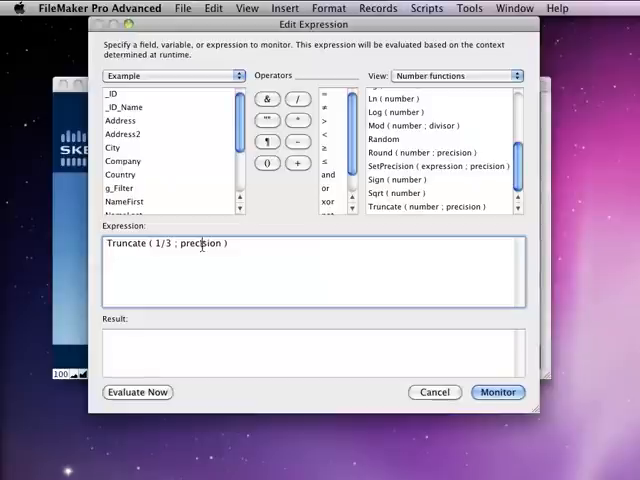
pyautogui.write('14')
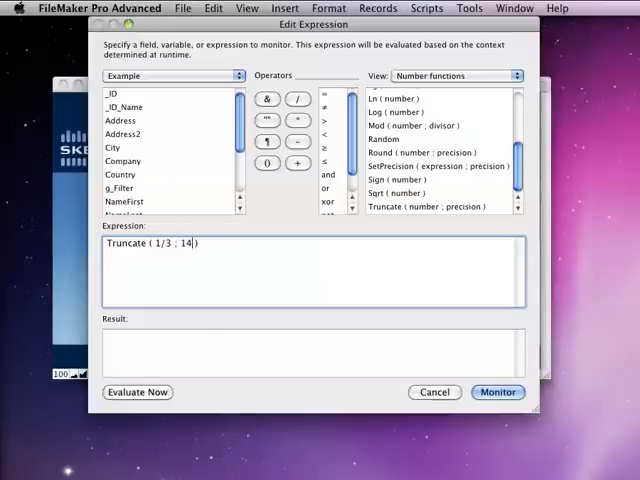
pyautogui.press('BackSpace')
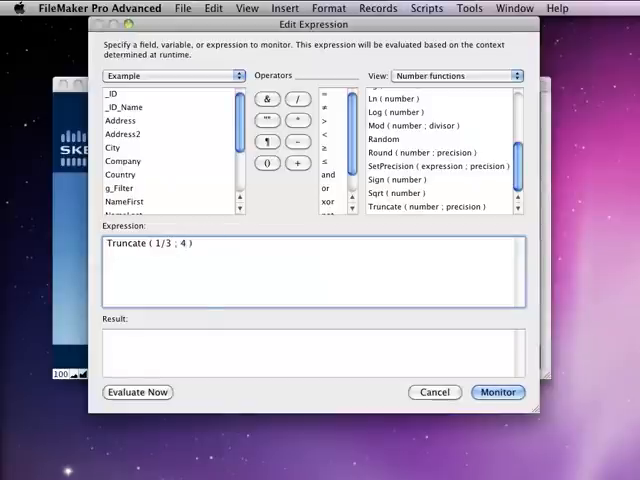
pyautogui.click(136, 392)
pyautogui.write('2')
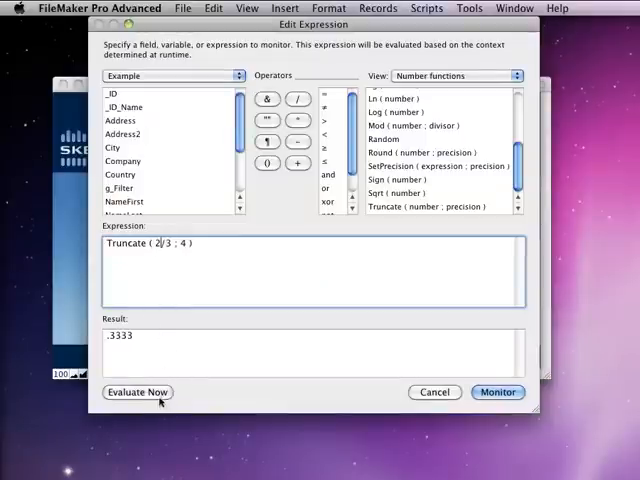
pyautogui.click(136, 392)
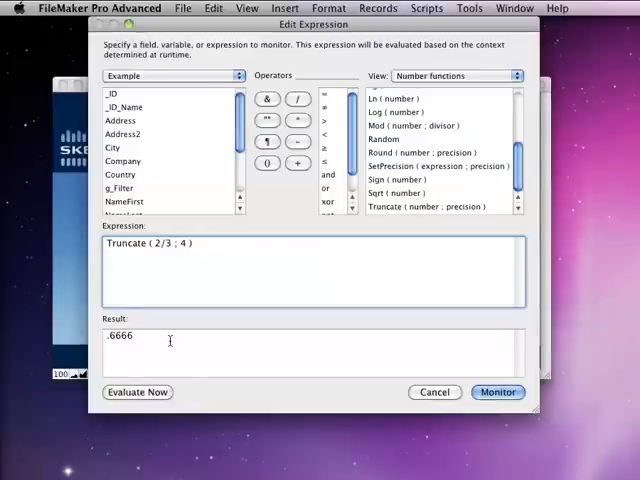